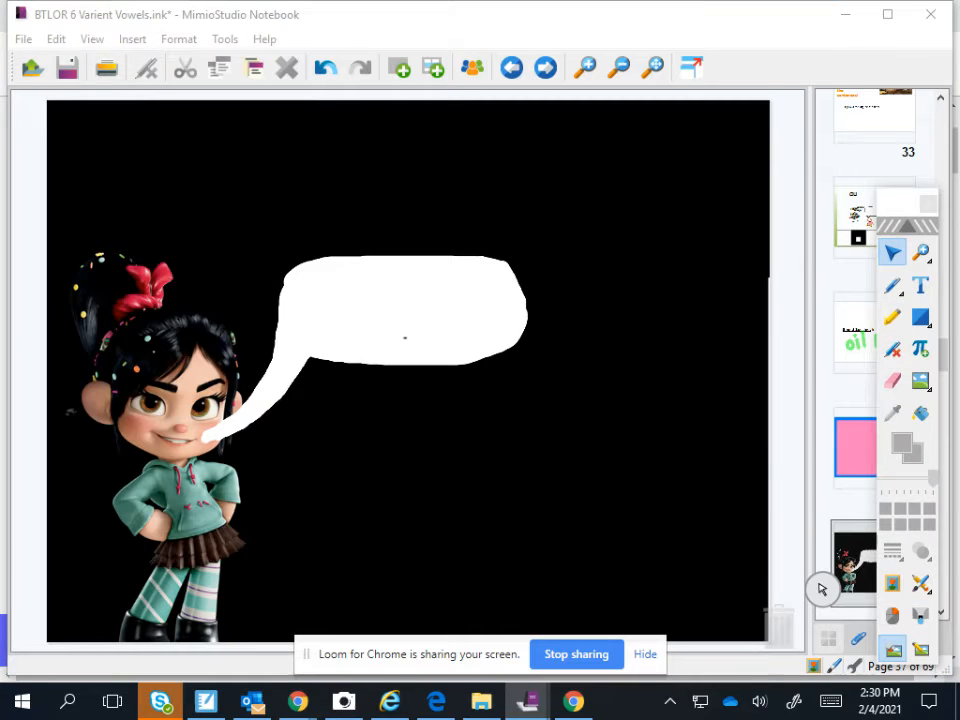
Step: Enter the typed words 'paint' and 'mail' and select the green highlighter pen
text(paint)
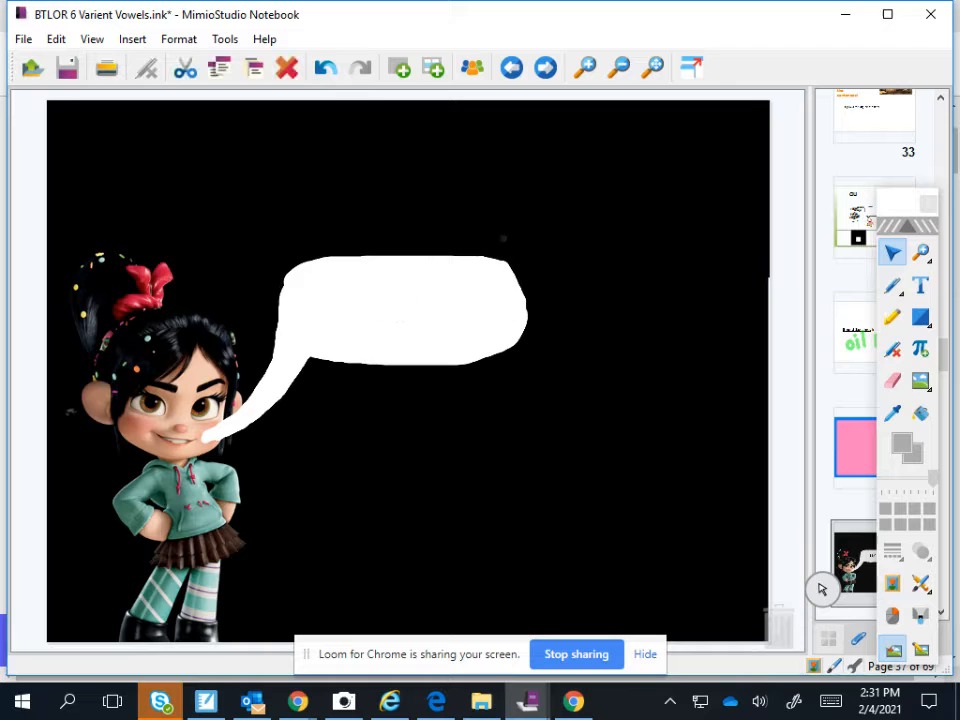
text(mail)
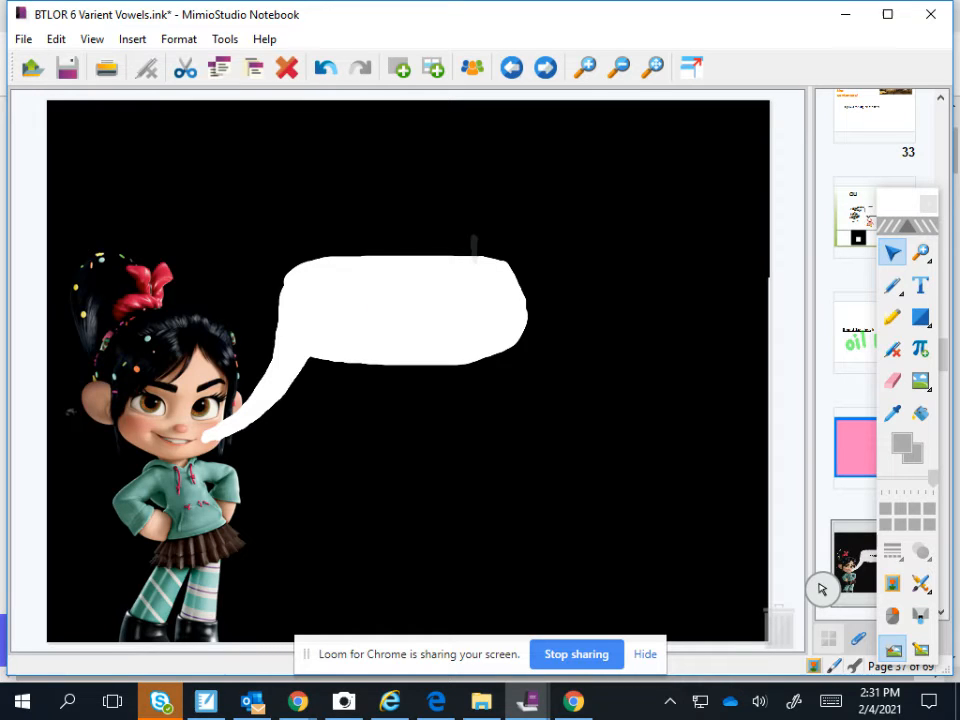
click(545, 67)
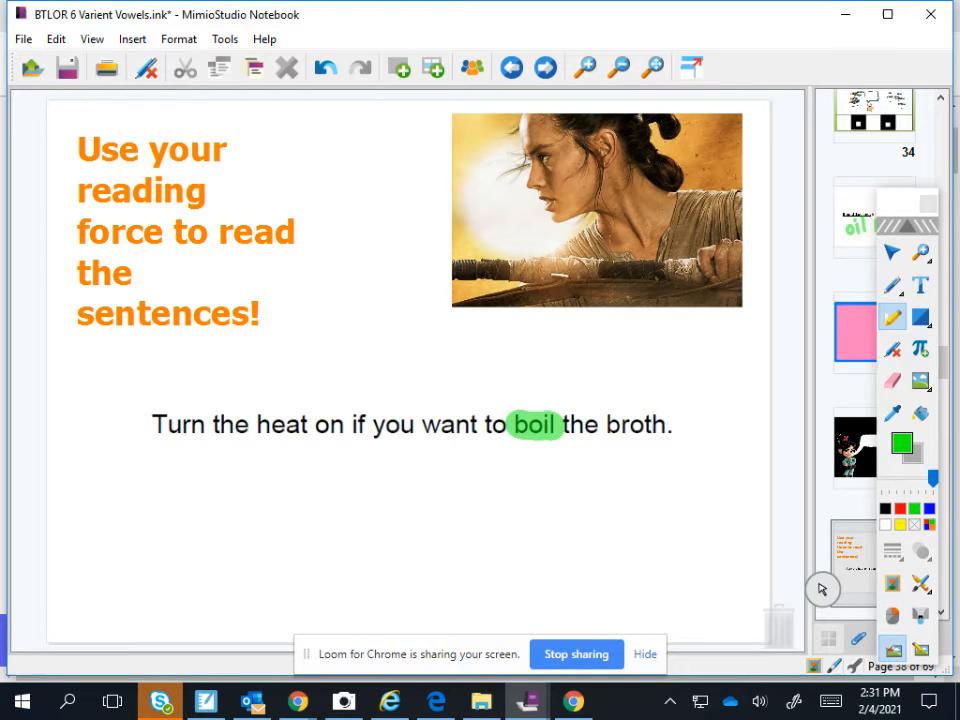
Step: Draw a green swooping line under the sentence about boiling the broth
drag(178, 445, 160, 515)
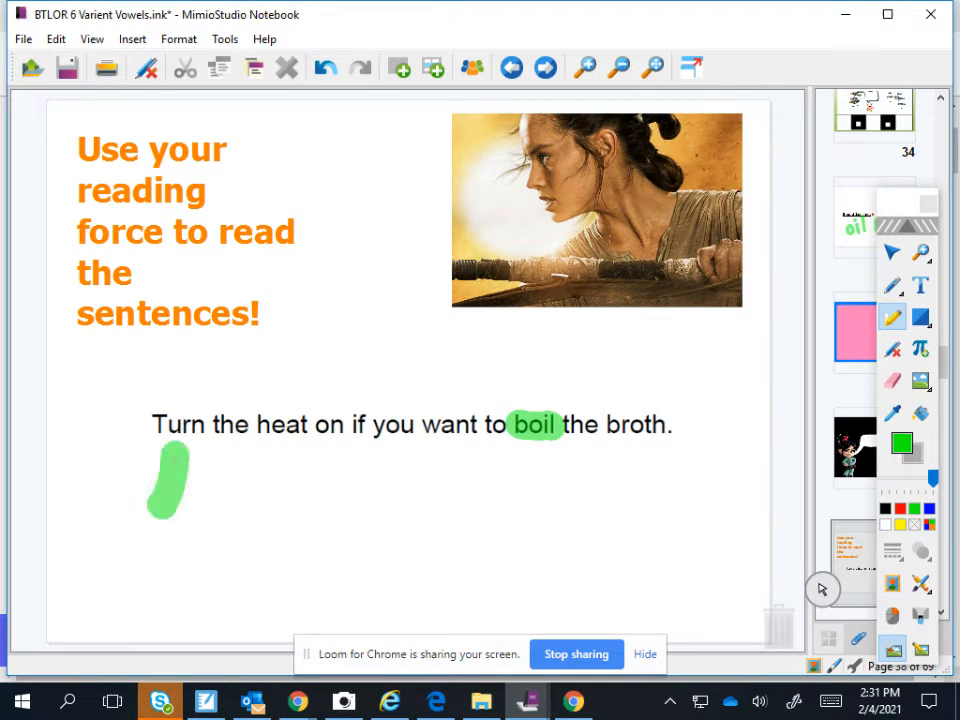
drag(150, 490, 335, 490)
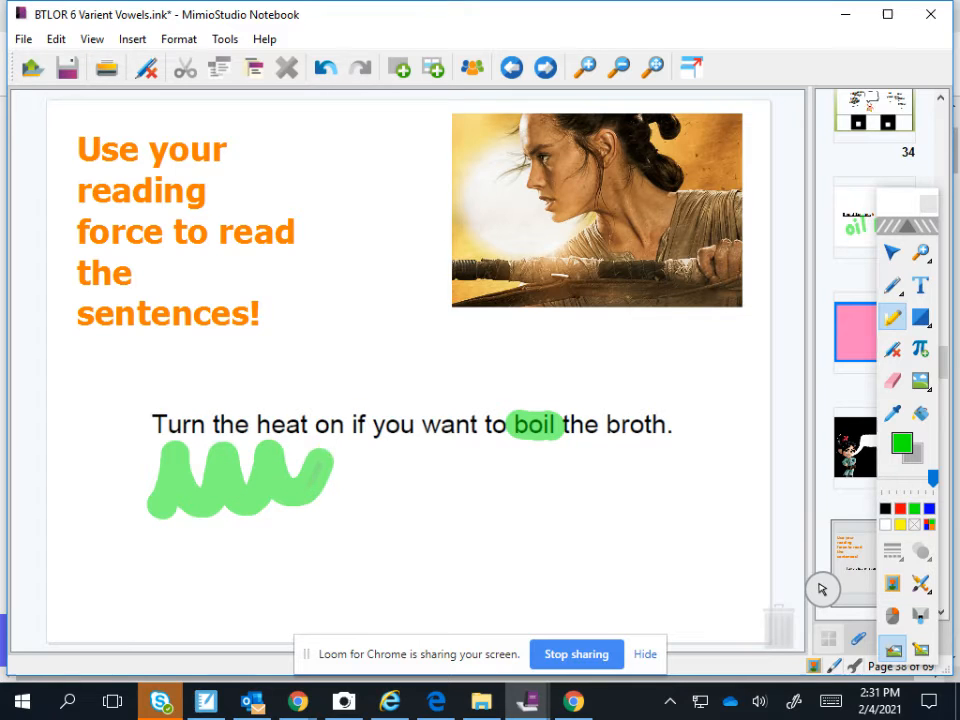
drag(335, 480, 435, 480)
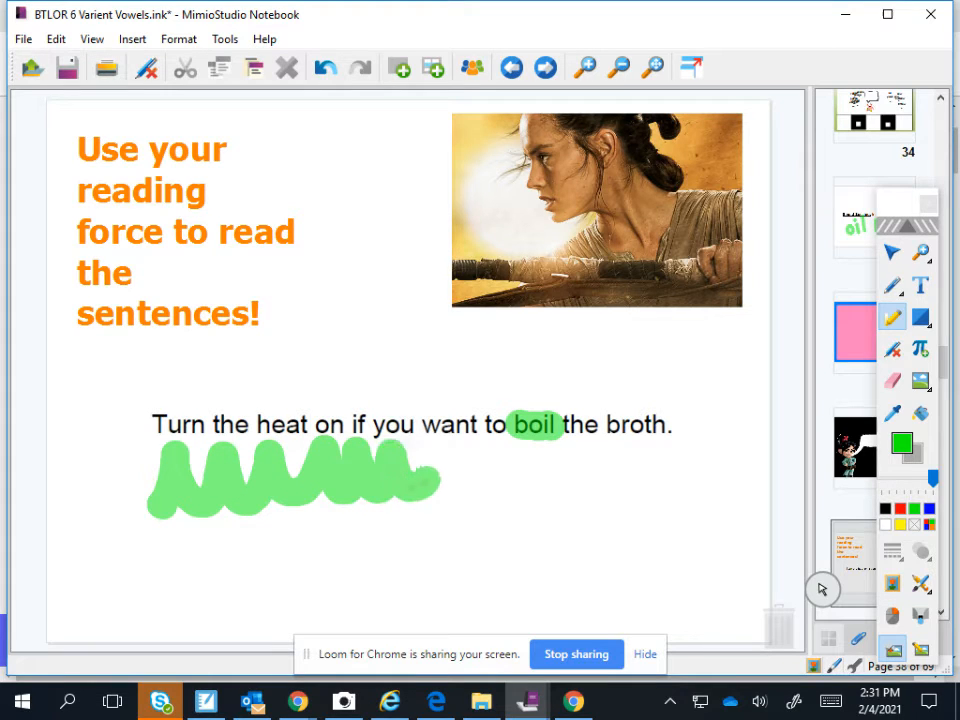
drag(410, 475, 575, 475)
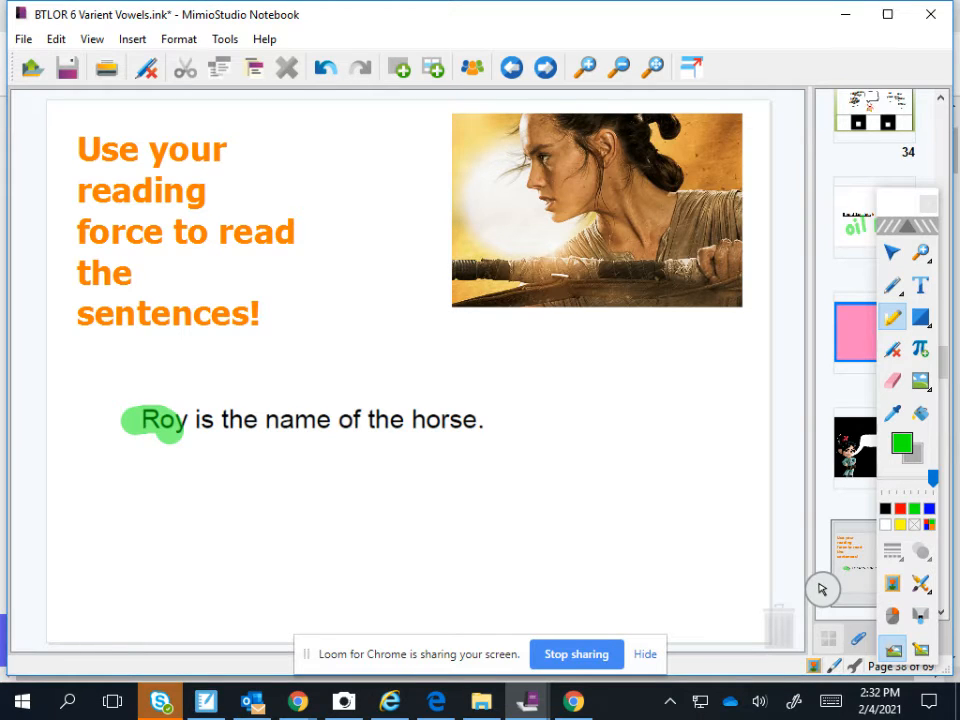
Step: Draw green swoops under the sentence about Roy the horse
drag(150, 440, 175, 490)
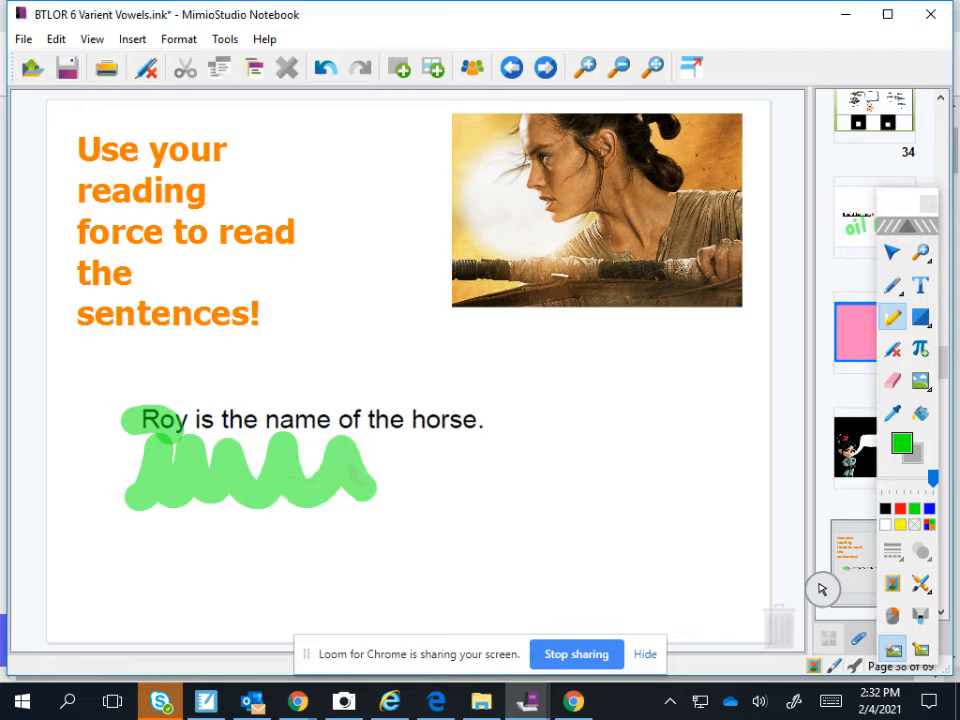
drag(350, 490, 440, 460)
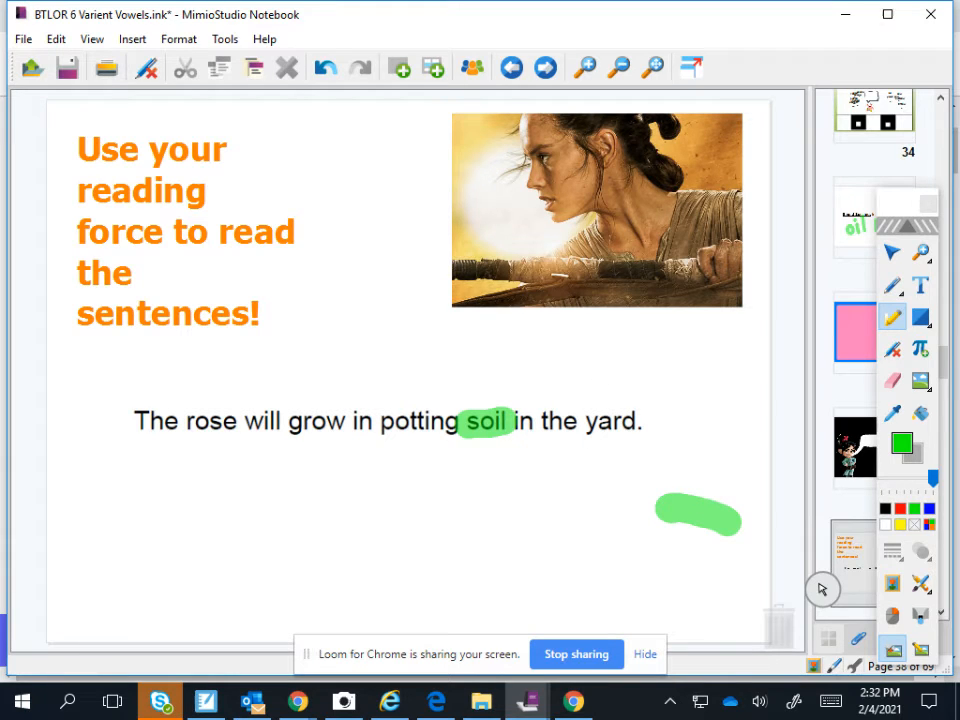
Step: Draw a green swooping line under the potting soil sentence
drag(150, 445, 180, 500)
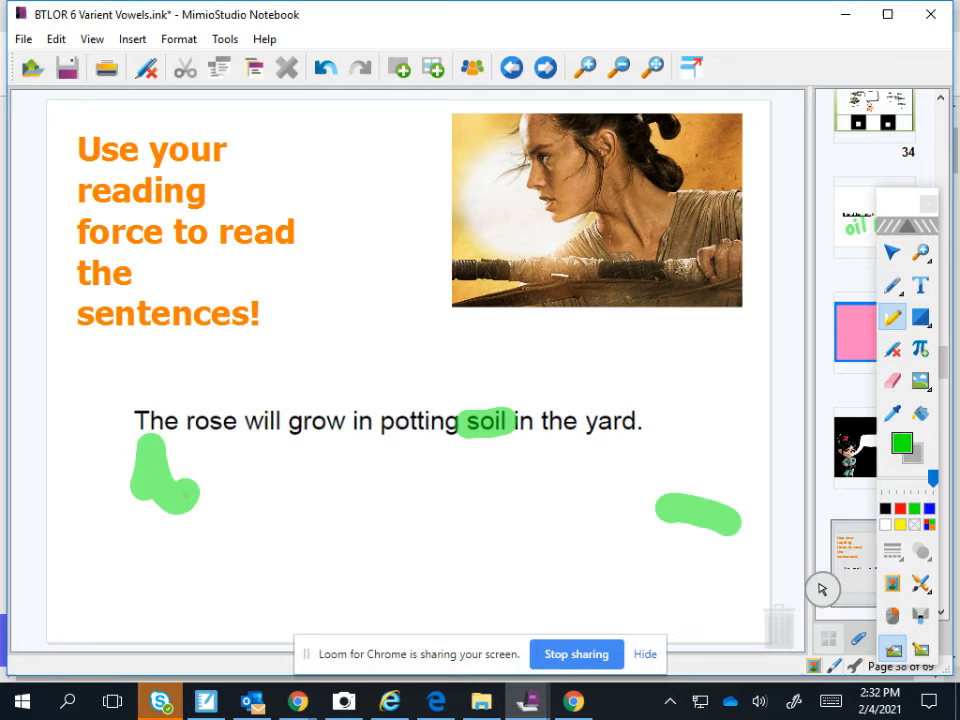
drag(135, 490, 335, 475)
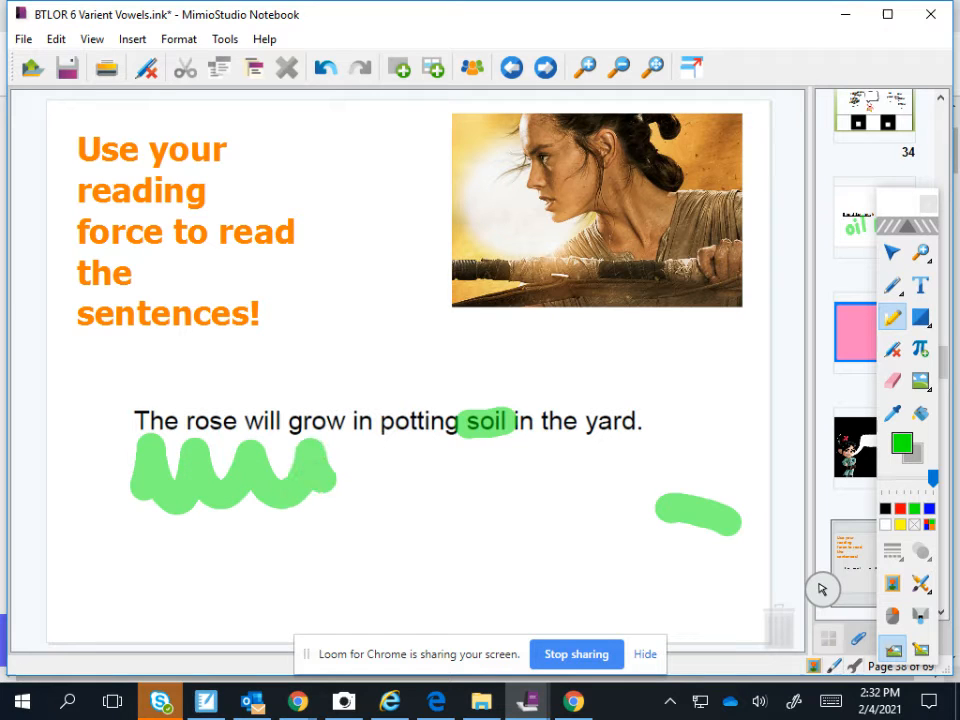
drag(340, 460, 505, 475)
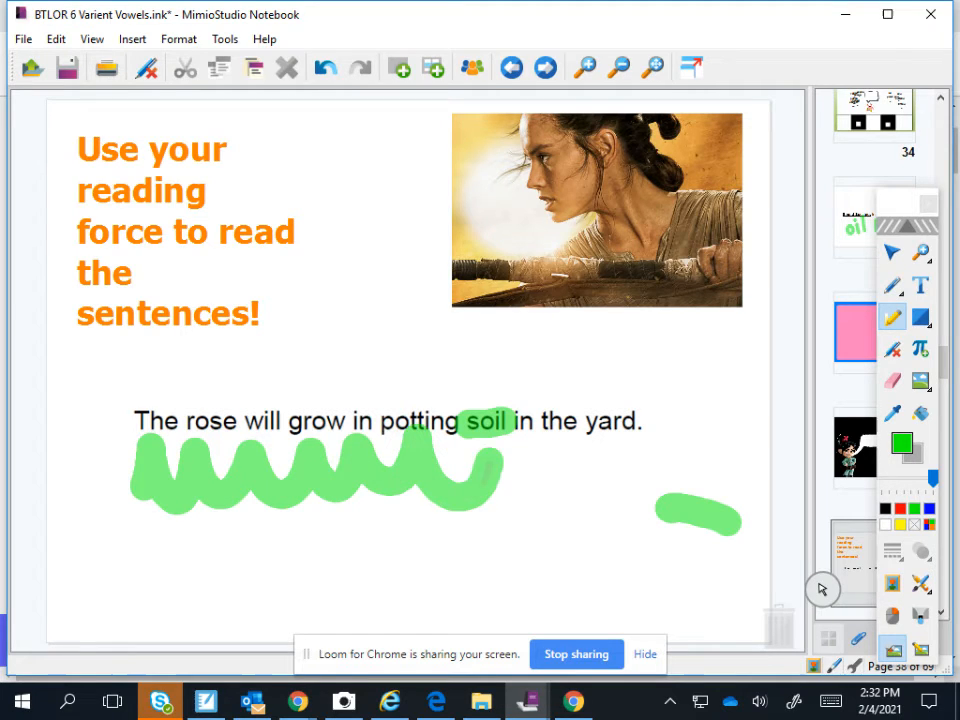
drag(505, 480, 565, 490)
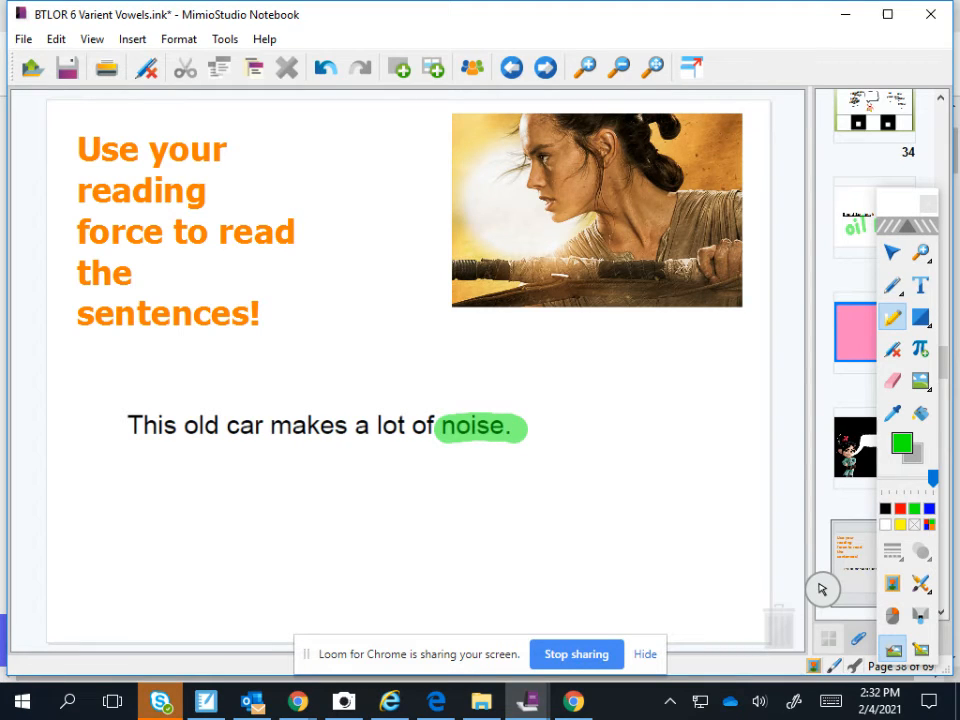
Step: Draw a green swooping line under the old car noise sentence
drag(130, 450, 140, 505)
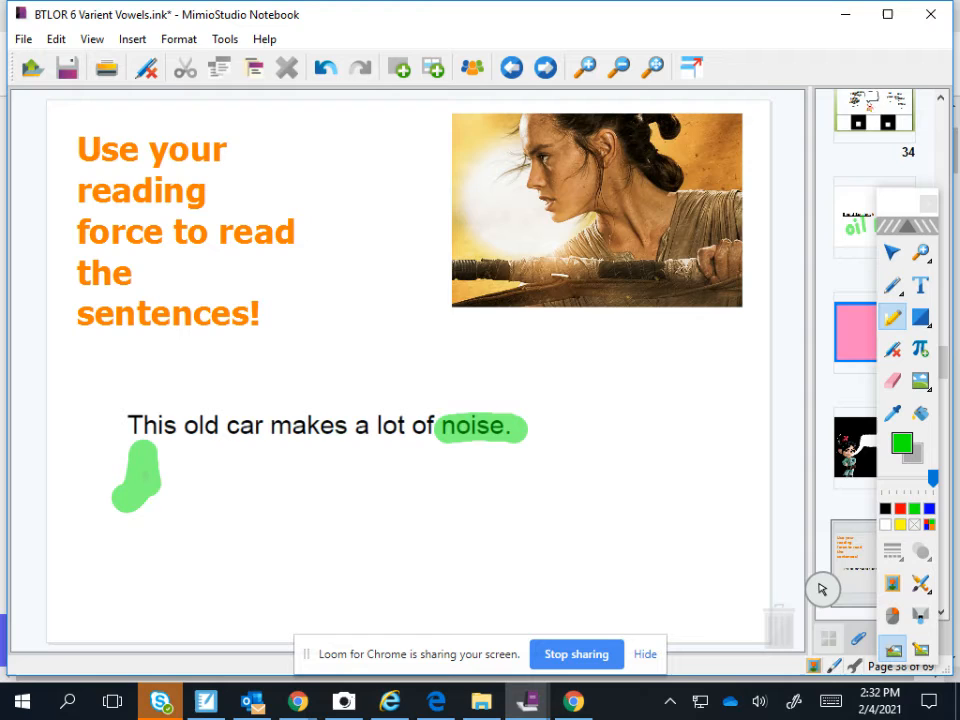
drag(130, 480, 310, 480)
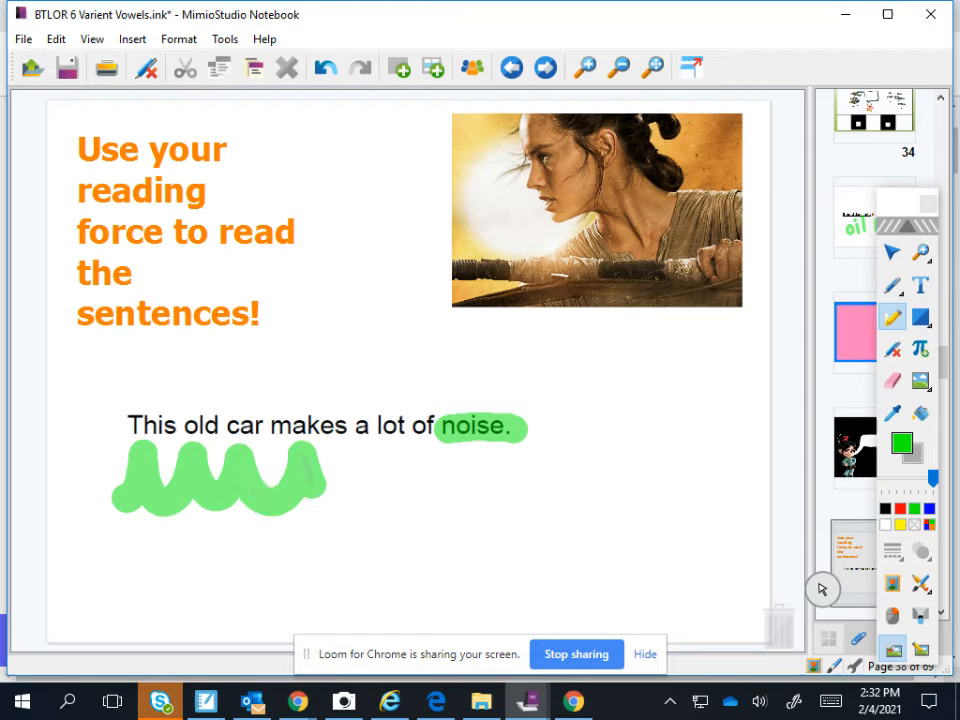
drag(310, 480, 460, 490)
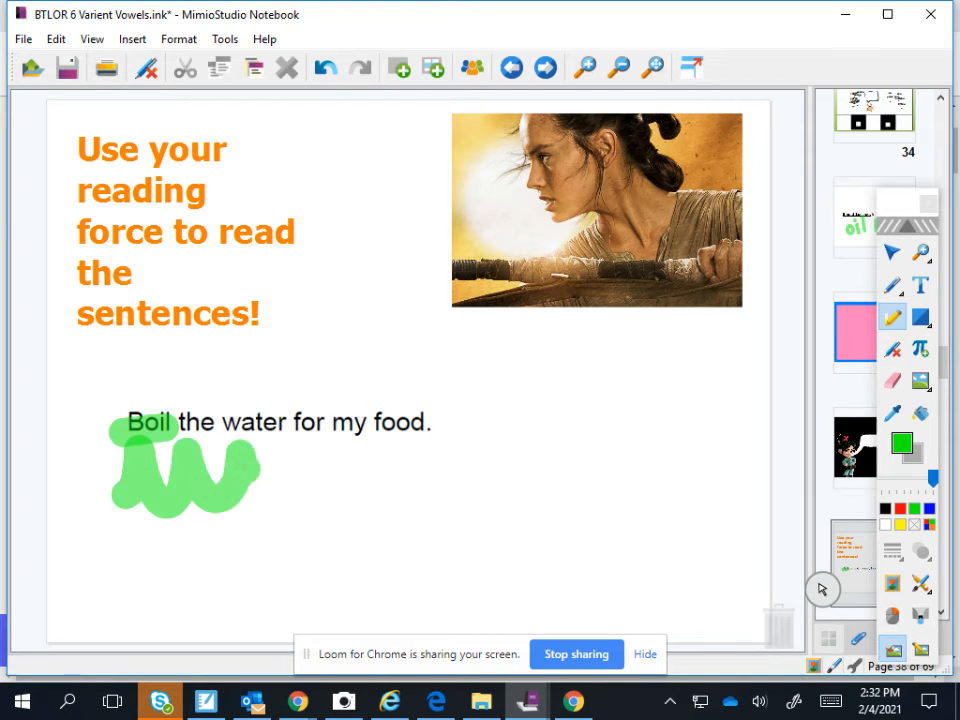
Step: Draw green swoops under 'Boil the water for my food.' and then under the coin sentence
drag(230, 465, 410, 465)
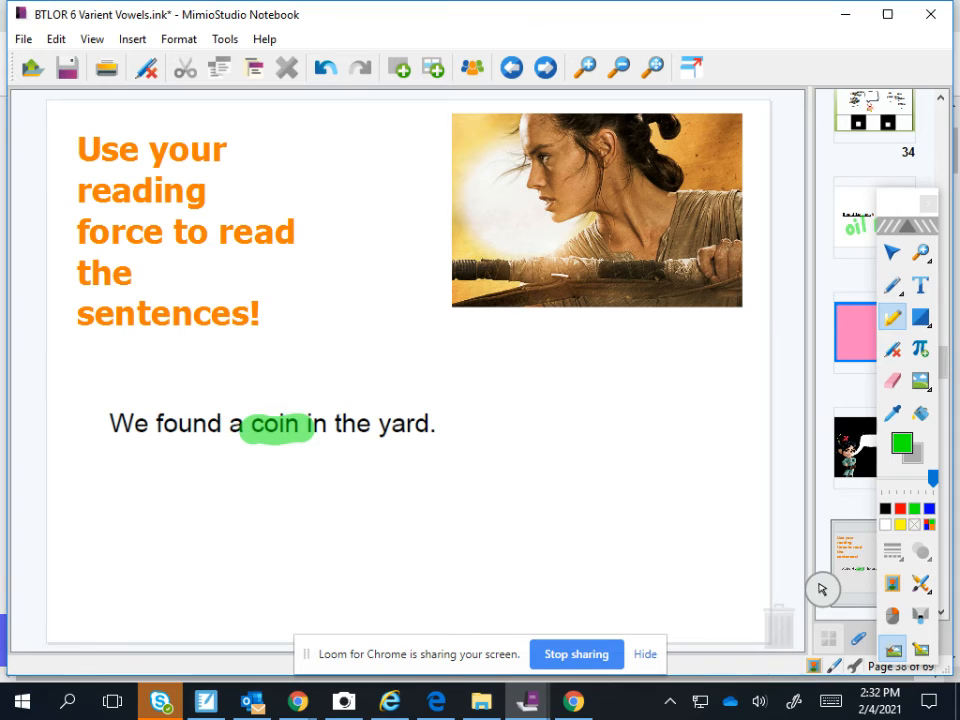
click(112, 495)
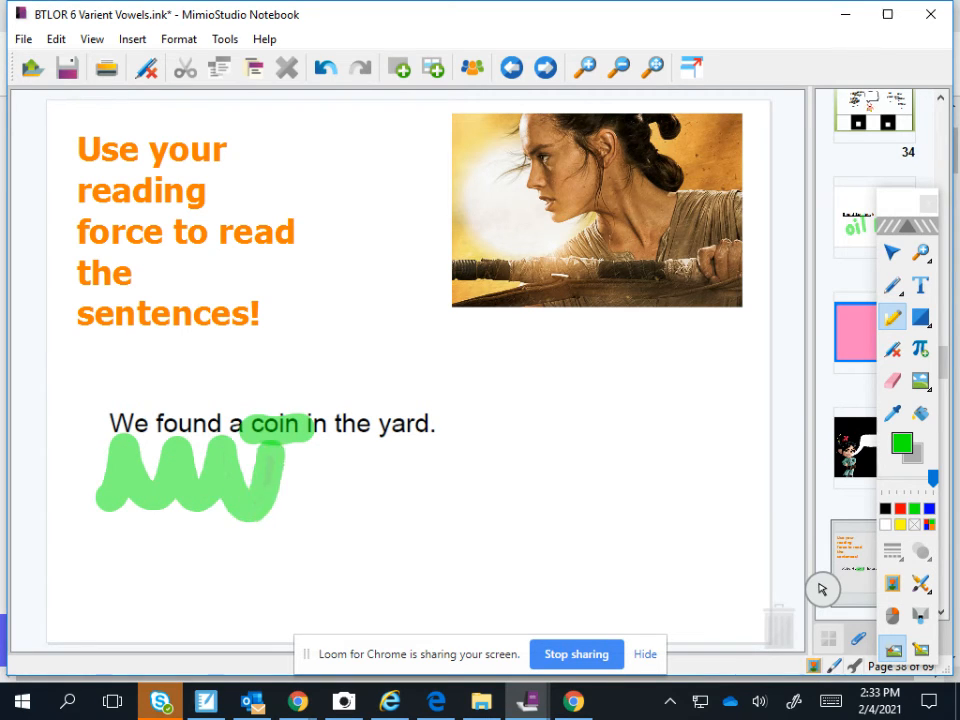
drag(270, 480, 400, 470)
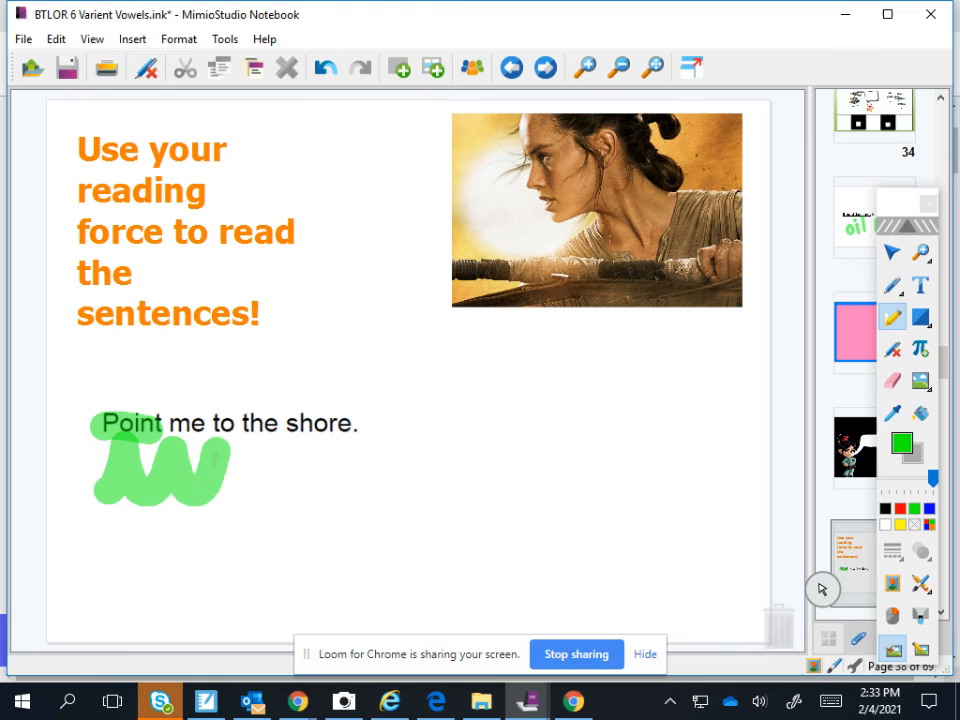
Step: Draw green swoops under 'Point me to the shore.' and the loud noise sentence
drag(195, 465, 340, 465)
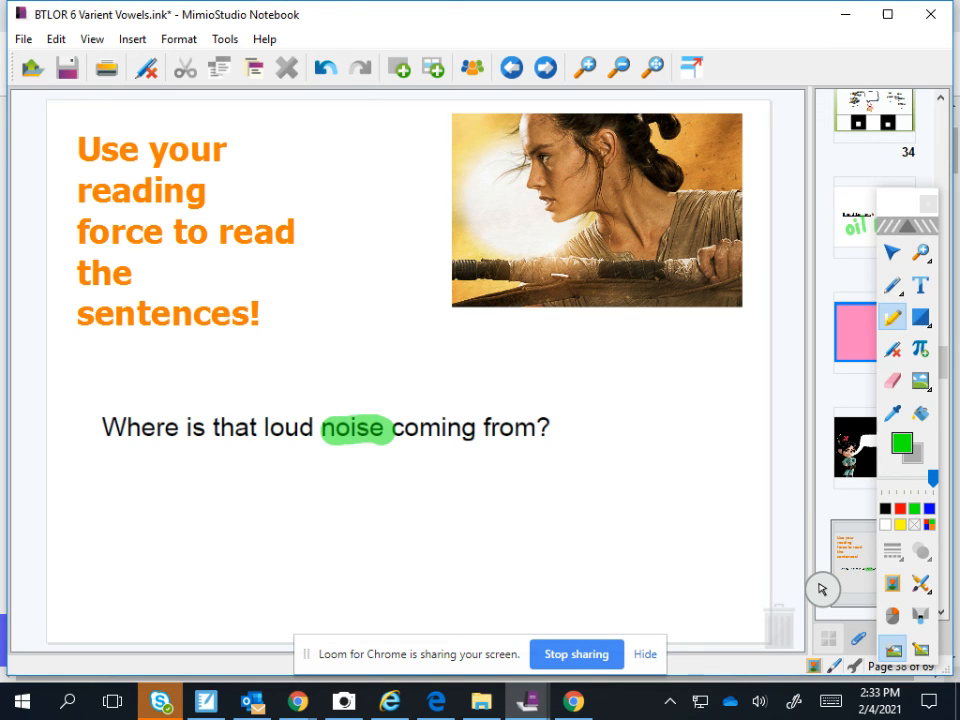
drag(110, 480, 235, 470)
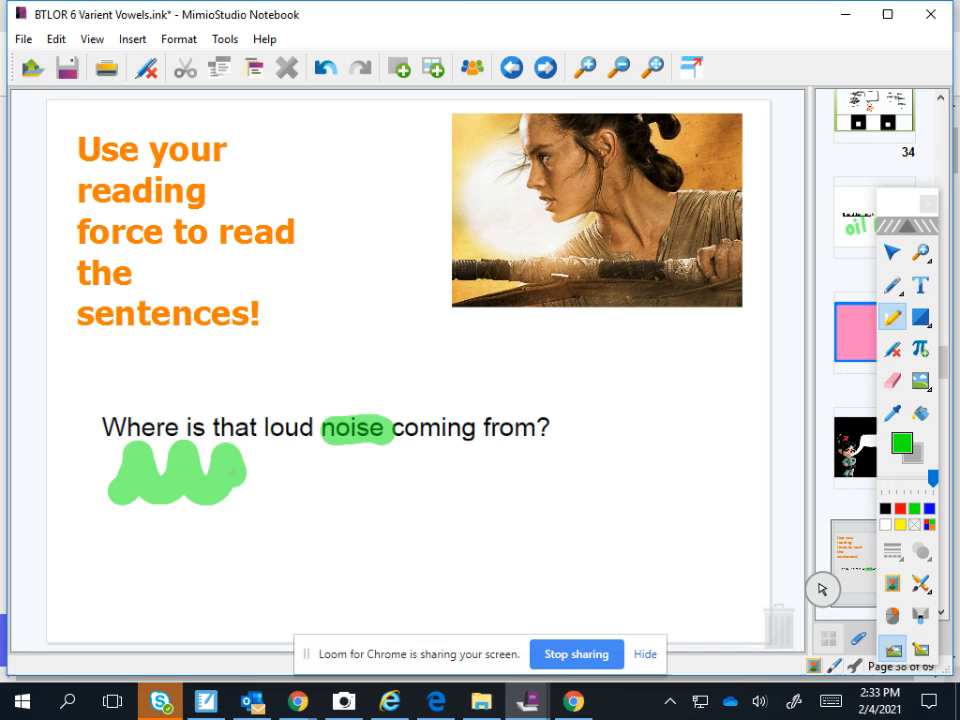